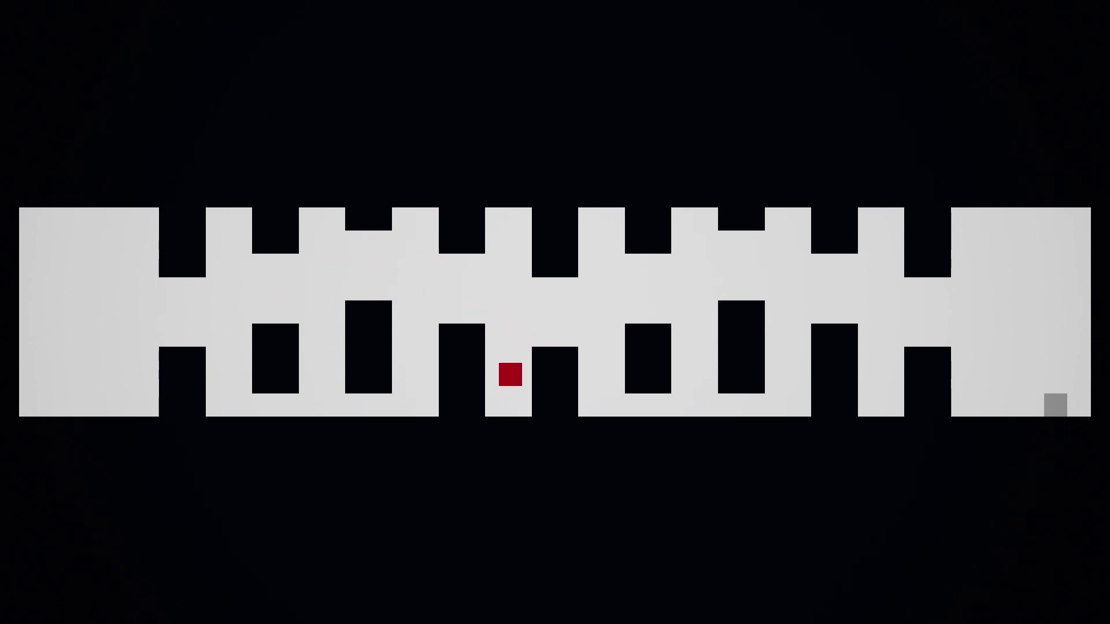
Search YouTube for 'Unreal Engine 4' and go to the Unreal Engine channel's videos.
key("Right")
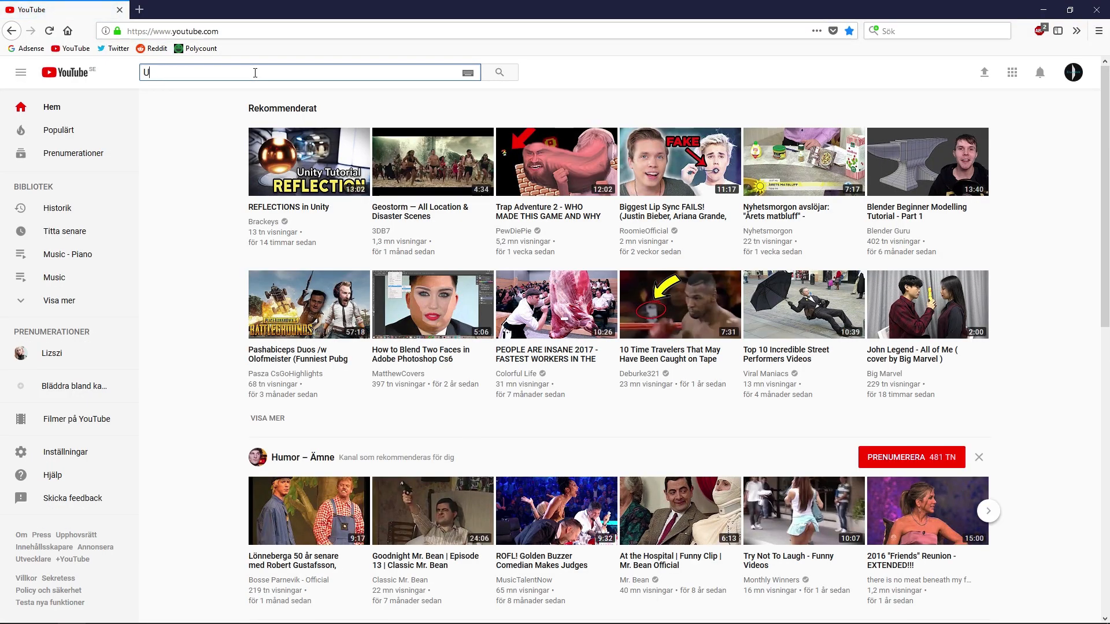
type("nreal Engine 4")
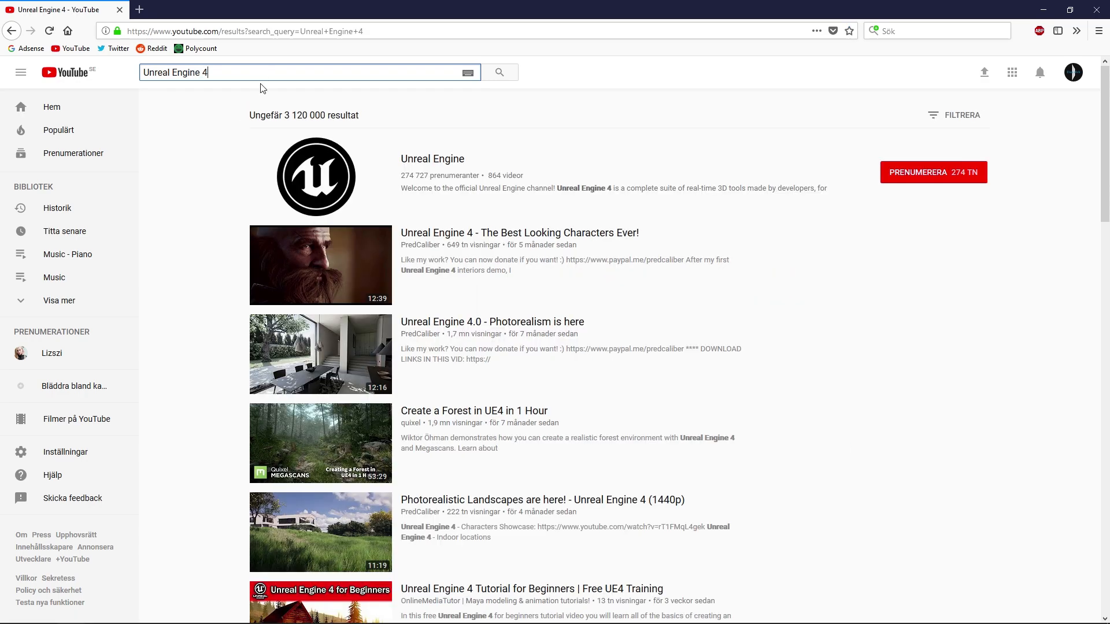
left_click(316, 176)
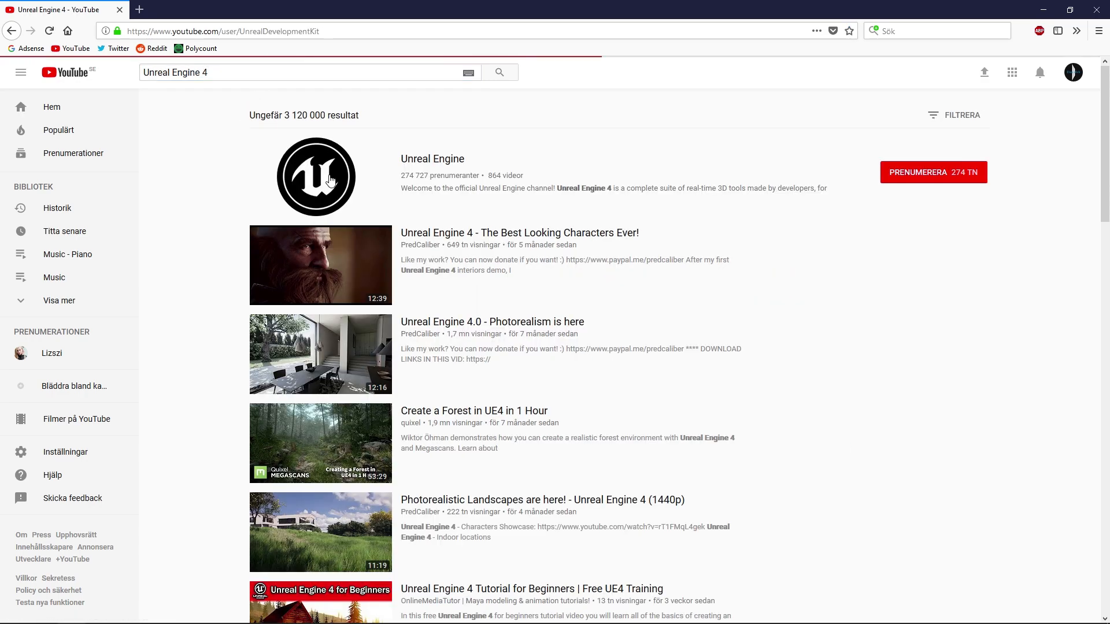
left_click(315, 176)
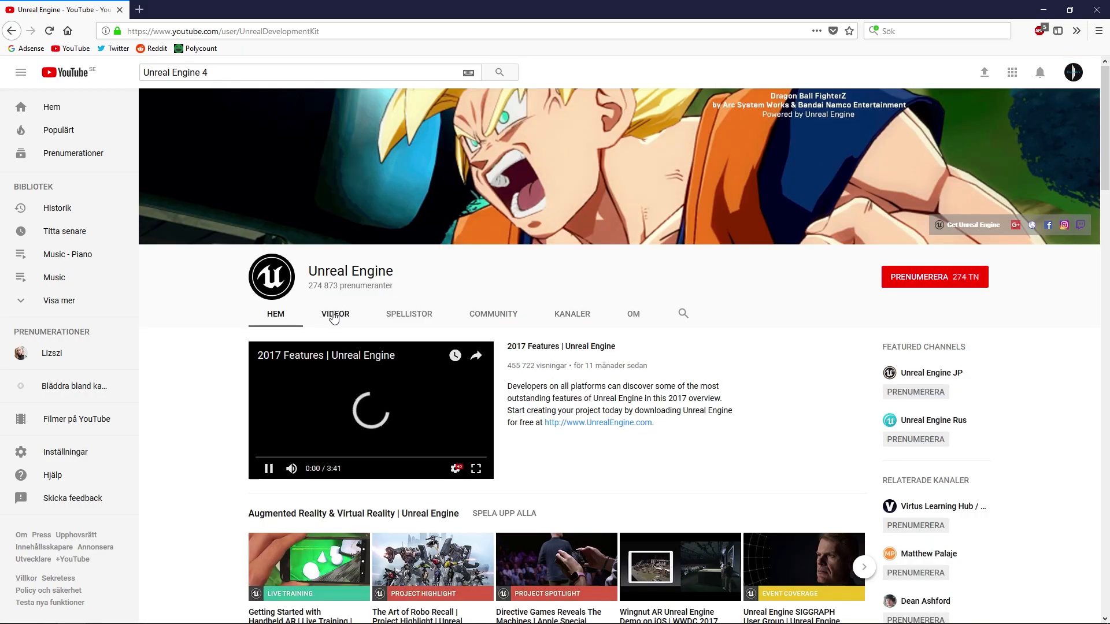
Search the channel's videos for 'Paper' to list the Paper 2D training videos.
left_click(335, 313)
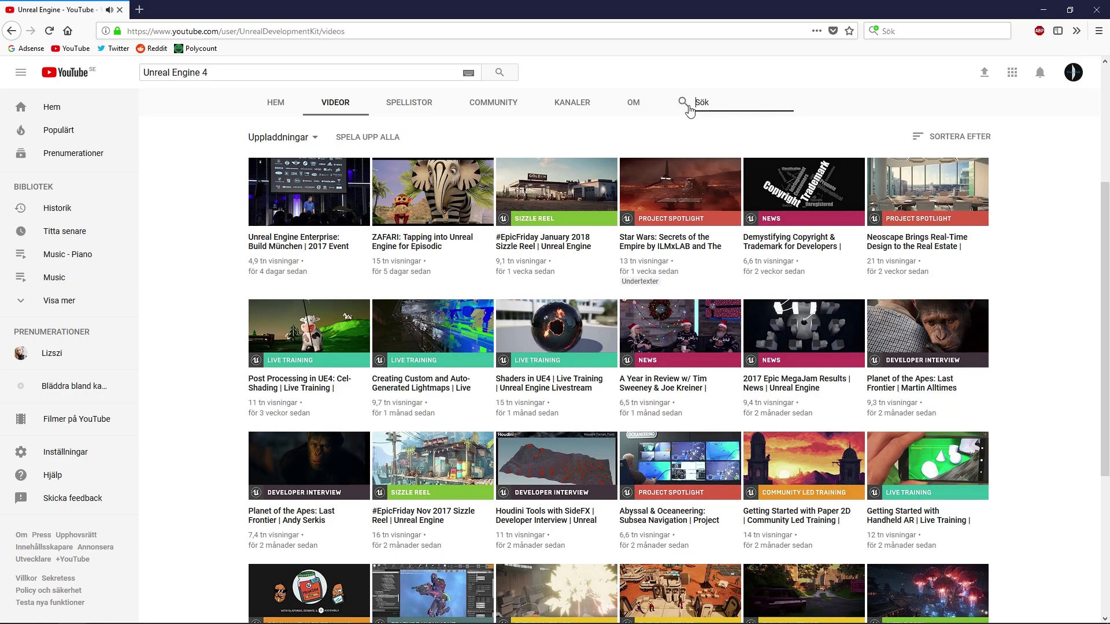
type("Paper 2D")
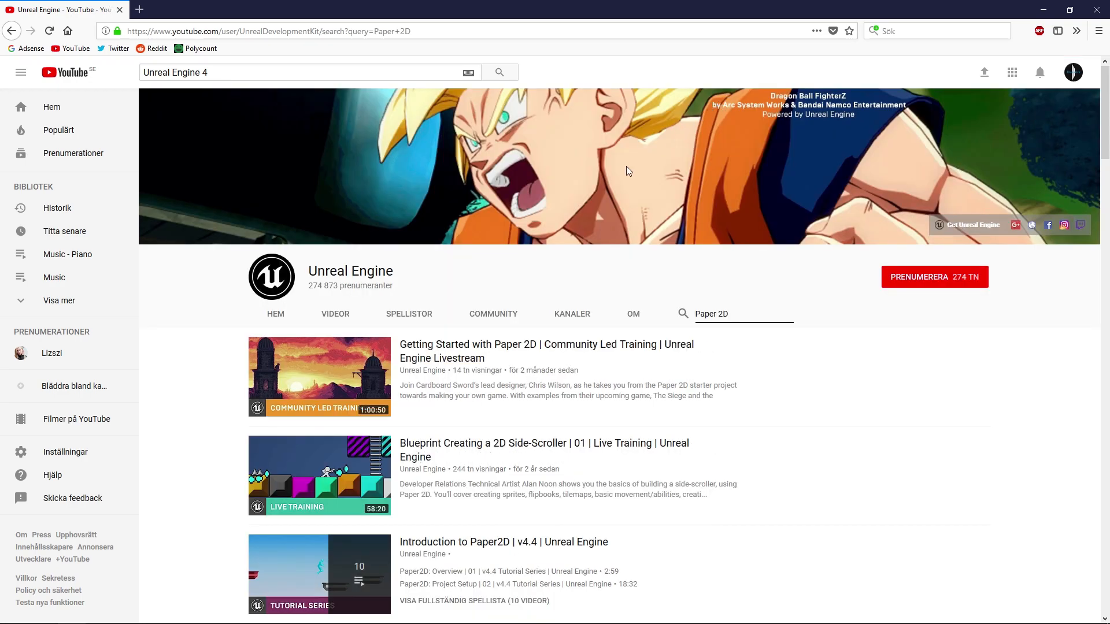
scroll("down", 3)
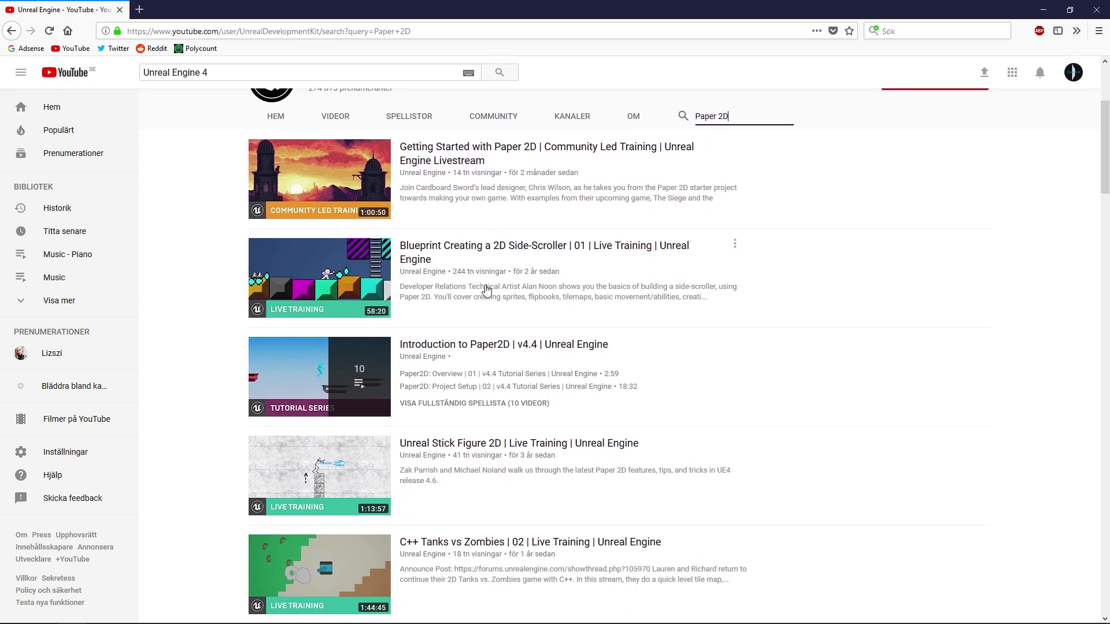
mouse_move(500, 182)
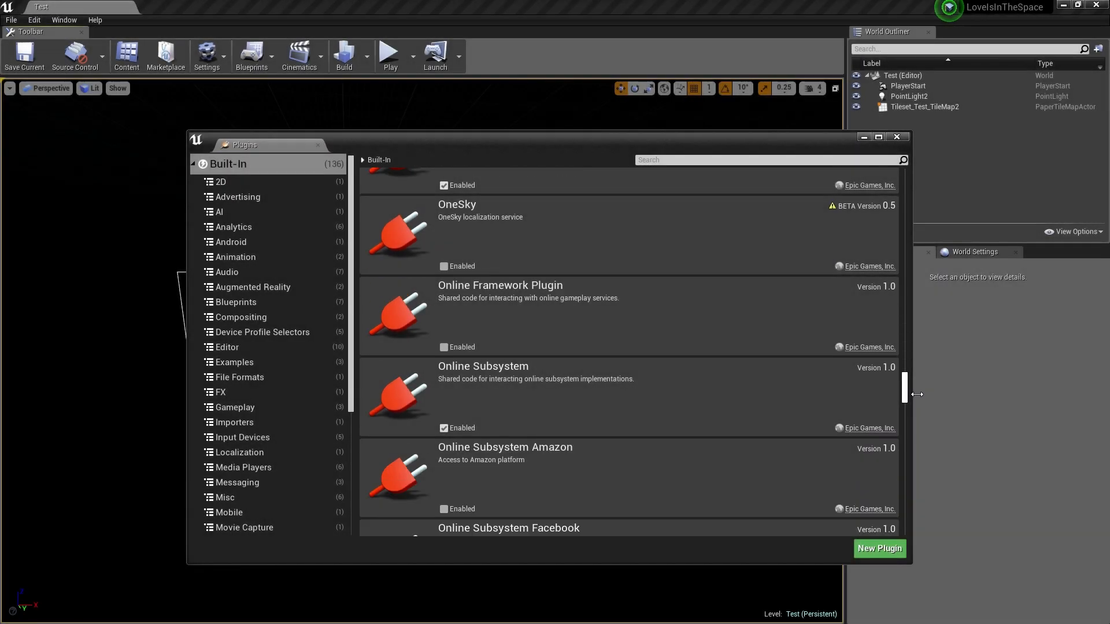
scroll("down", 3)
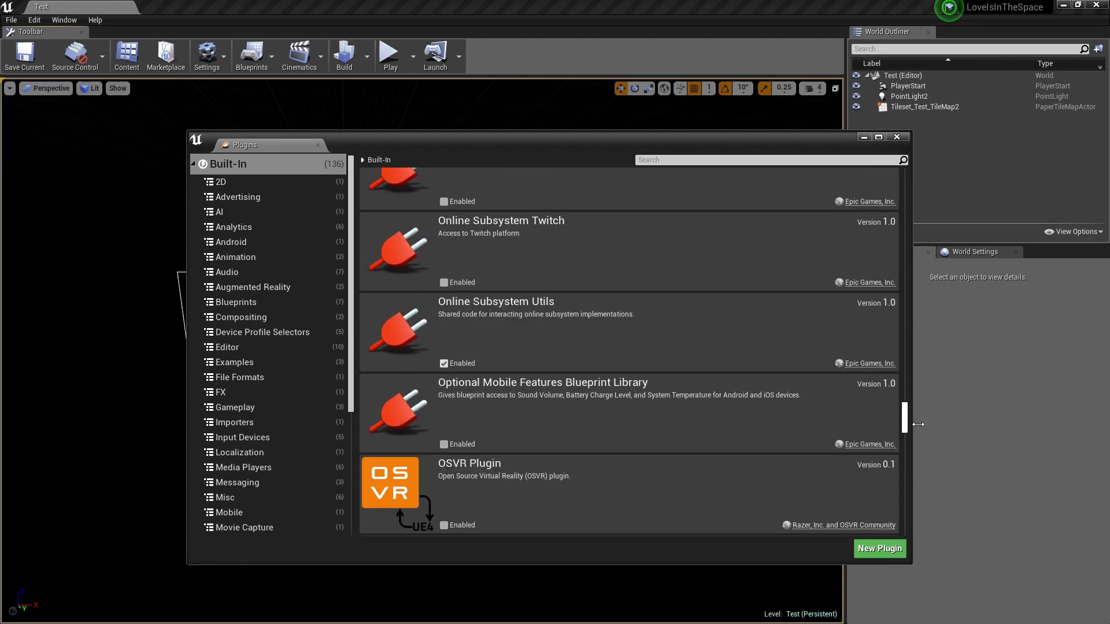
scroll("down", 3)
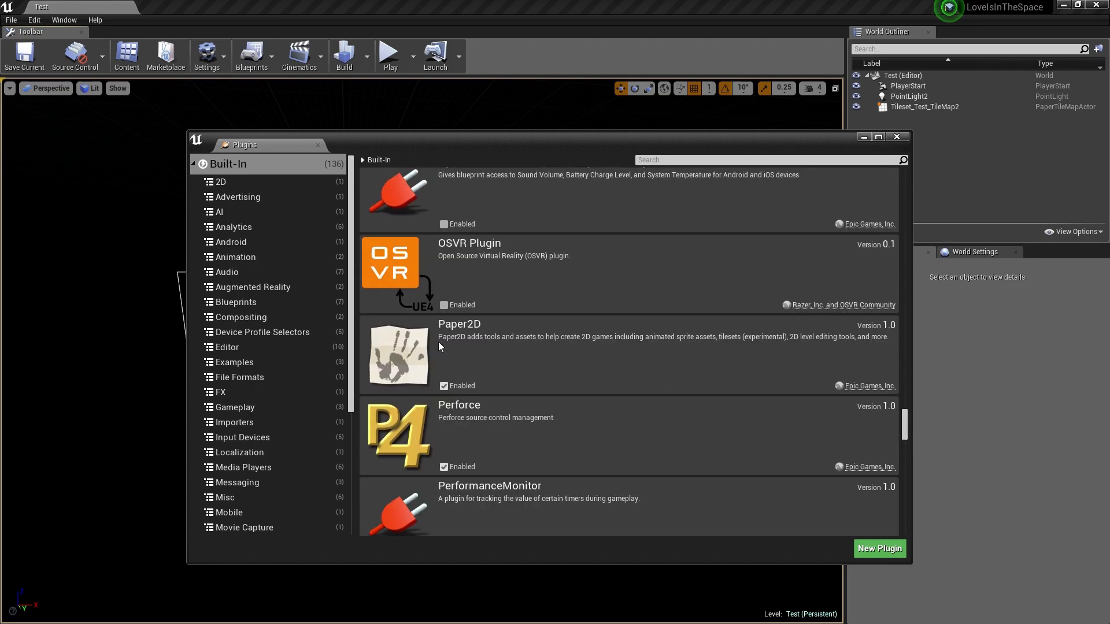
mouse_move(592, 354)
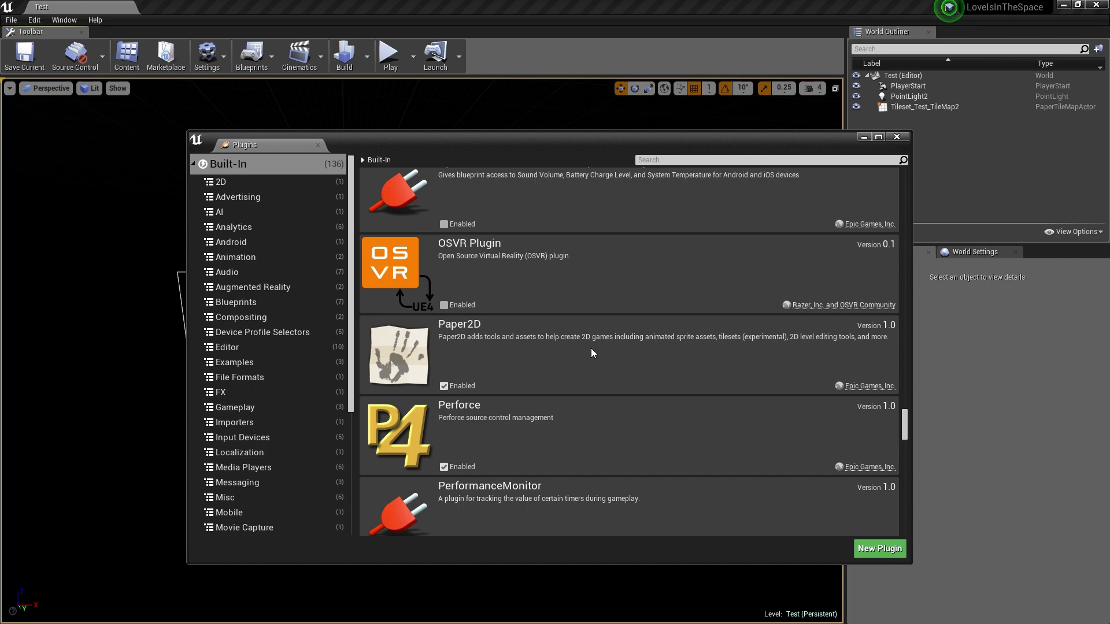
mouse_move(763, 348)
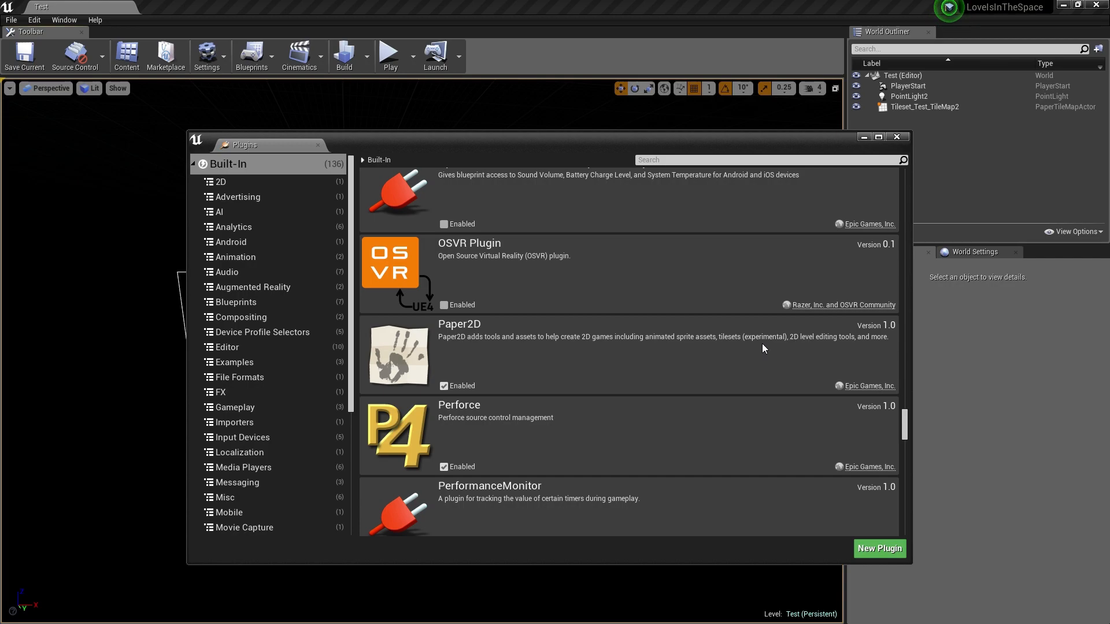
mouse_move(800, 345)
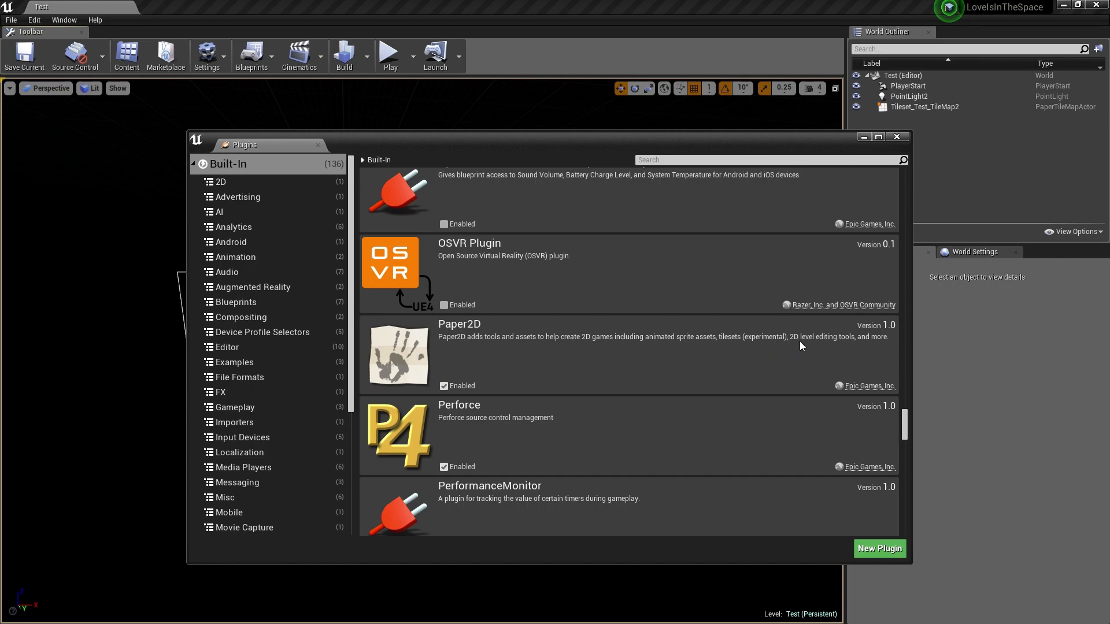
mouse_move(892, 344)
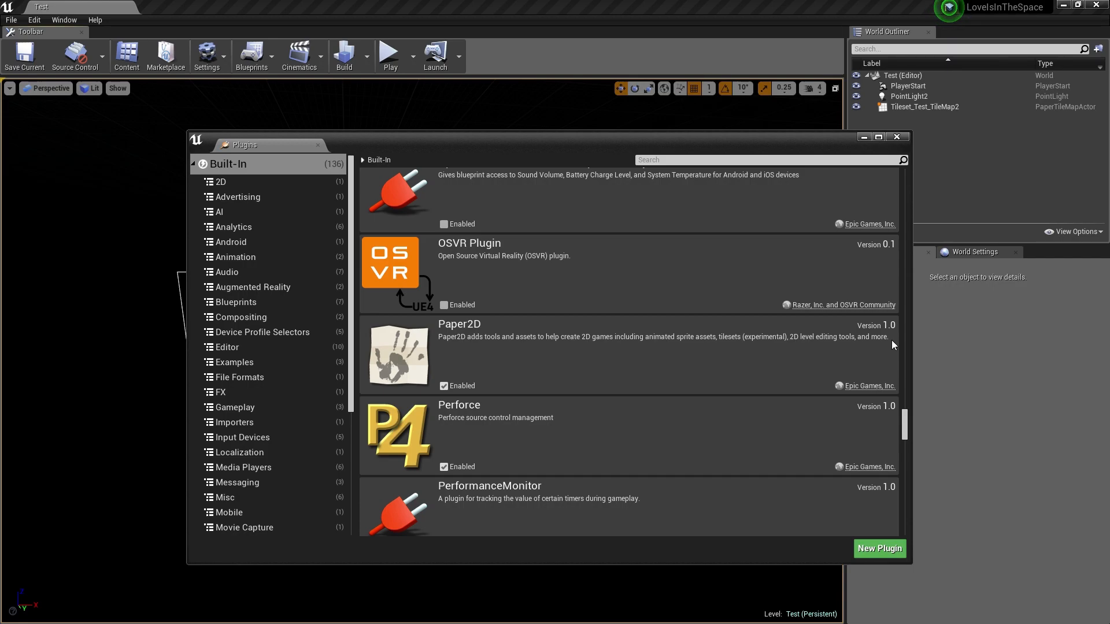
scroll("down", 3)
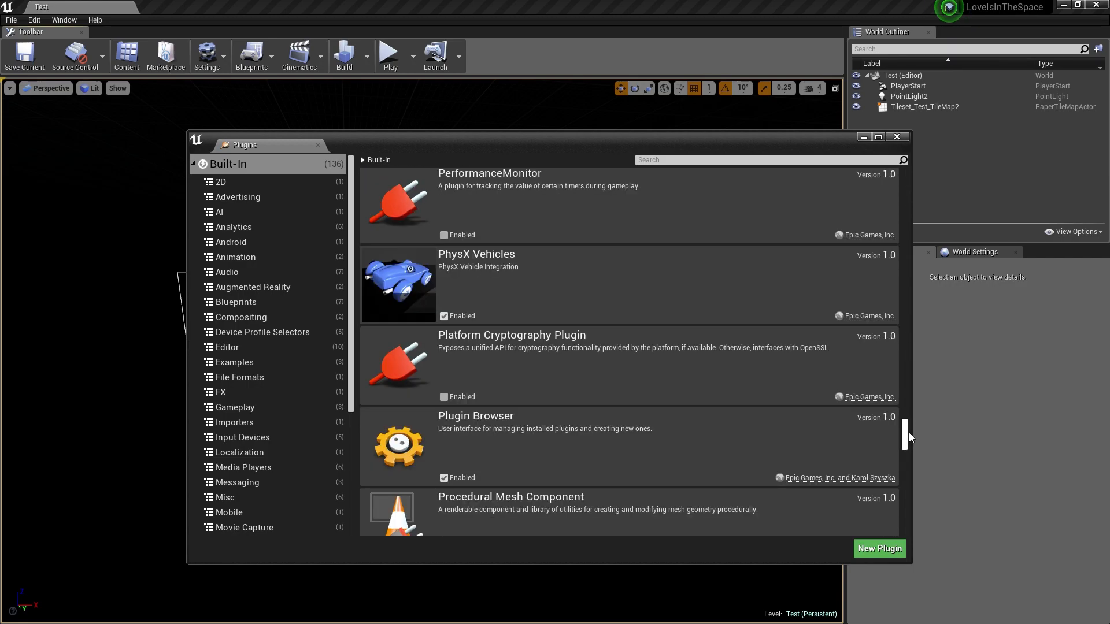
scroll("down", 3)
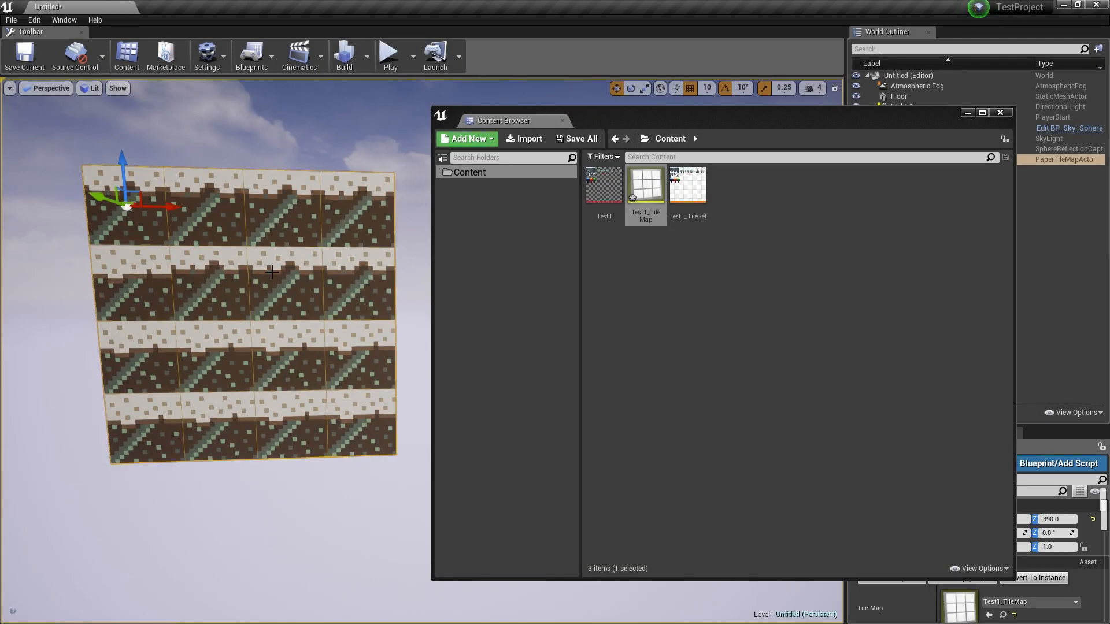
Open Test1_TileMap from the Content Browser in the Tile Map editor.
double_click(644, 184)
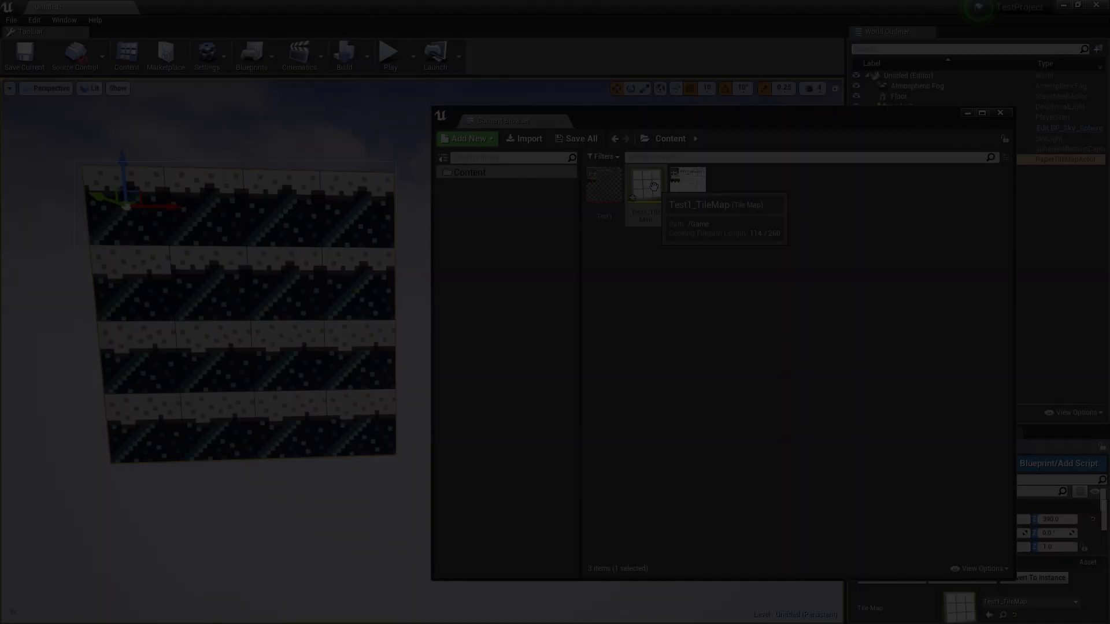
double_click(644, 177)
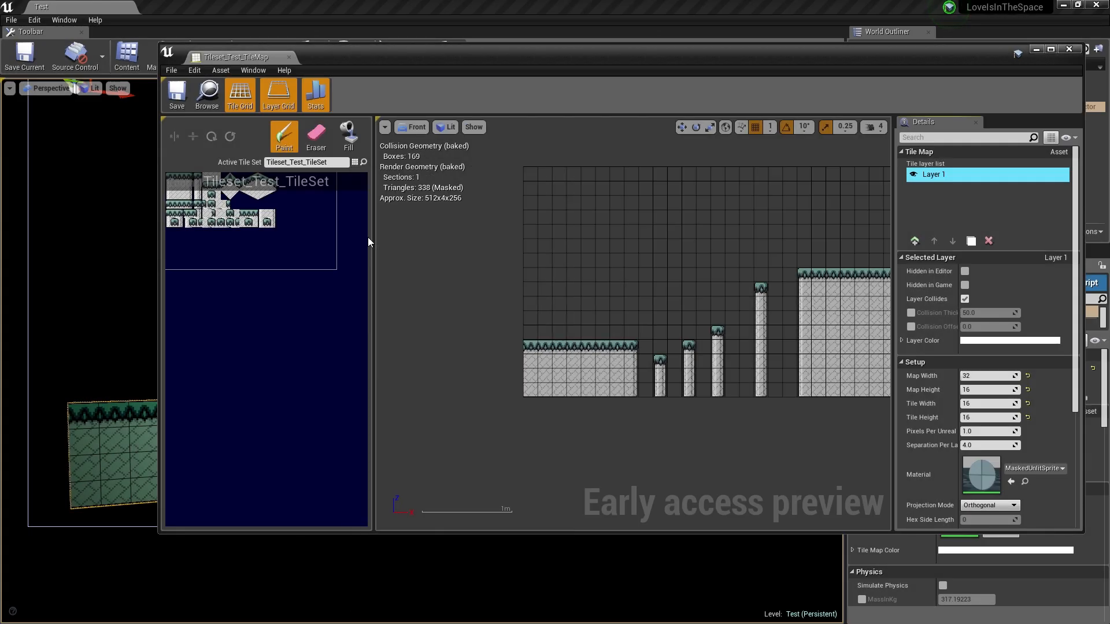
Paint two pillar tiles on the left ground platform and close the tile map editor.
scroll("up", 3)
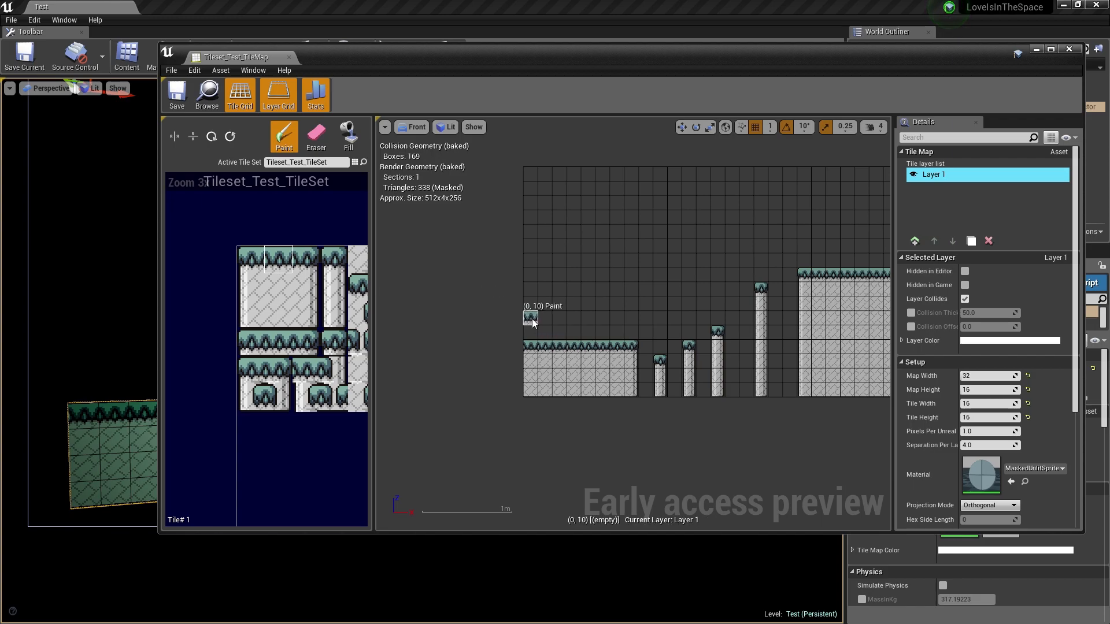
left_click(333, 277)
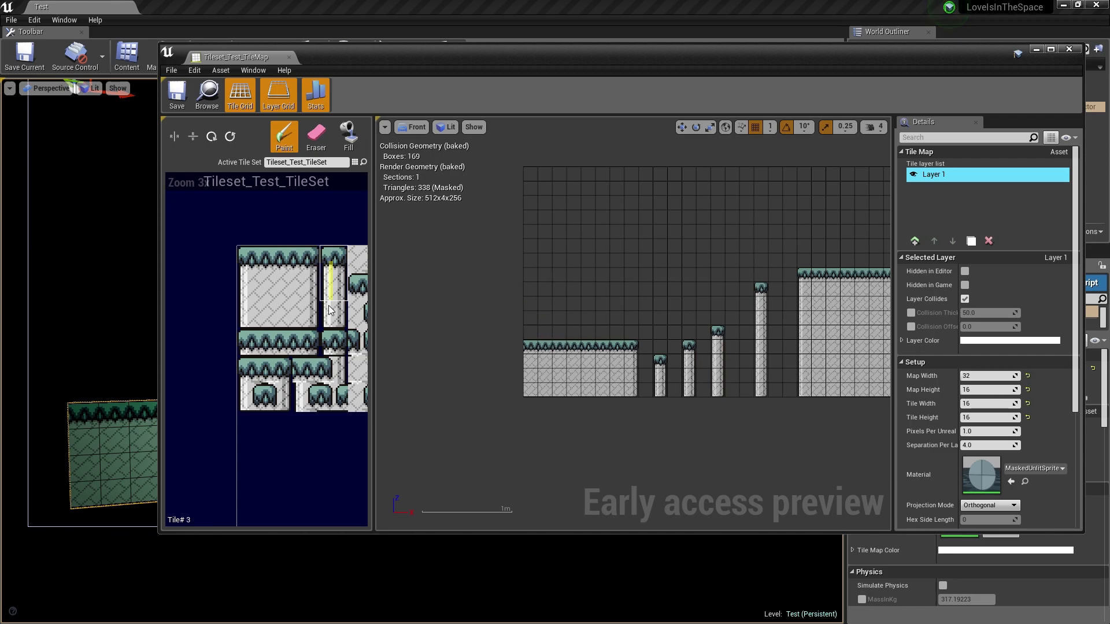
left_click(601, 304)
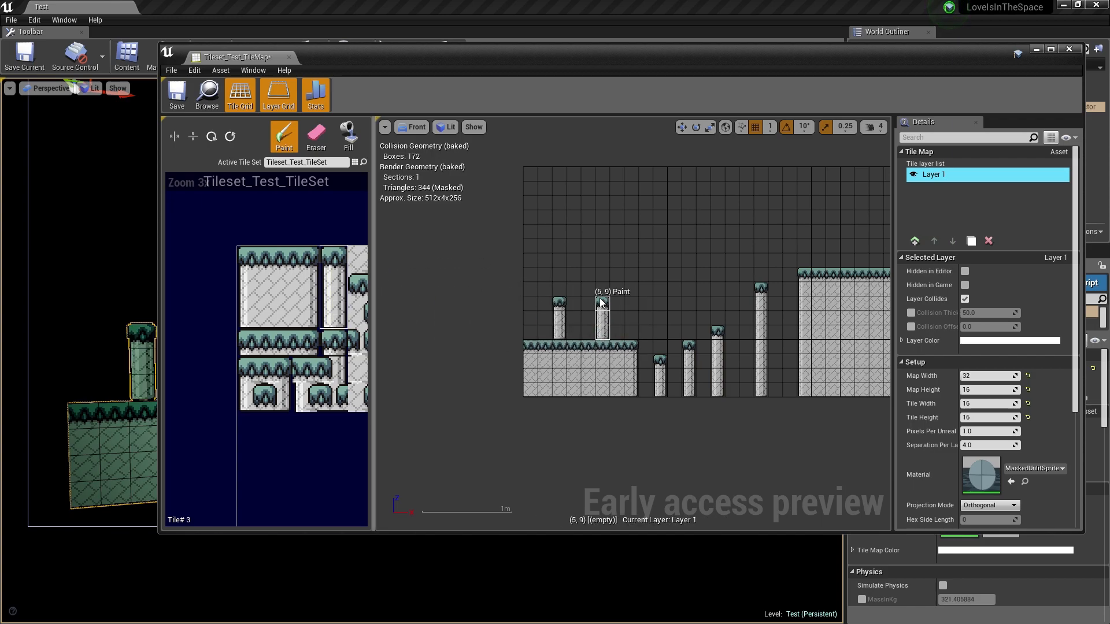
left_click(603, 314)
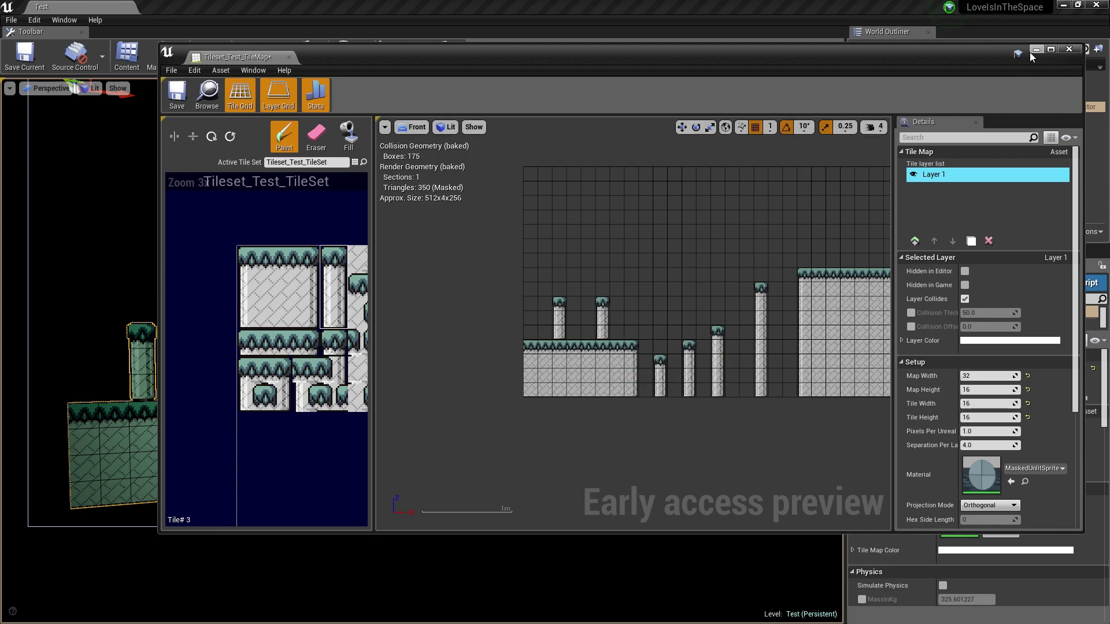
left_click(1067, 49)
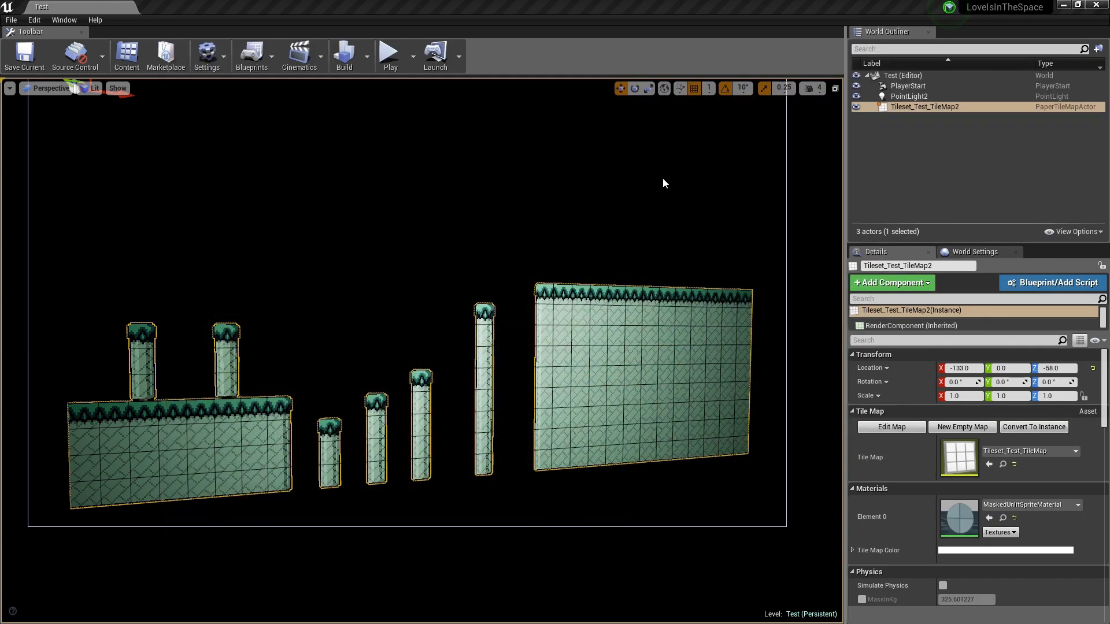
left_click(389, 56)
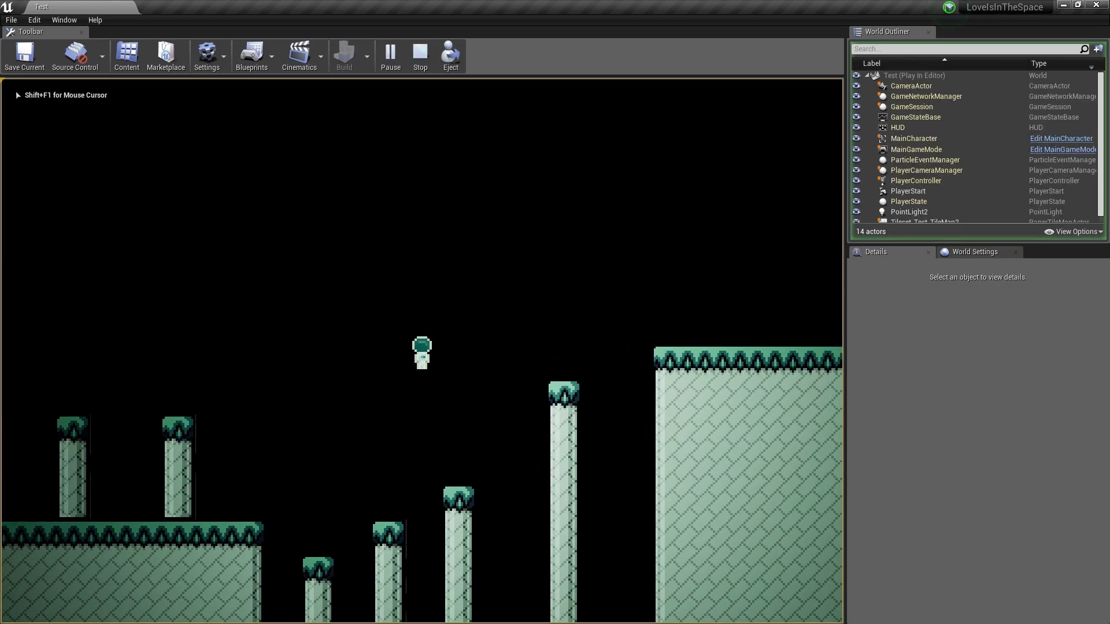
left_click(33, 20)
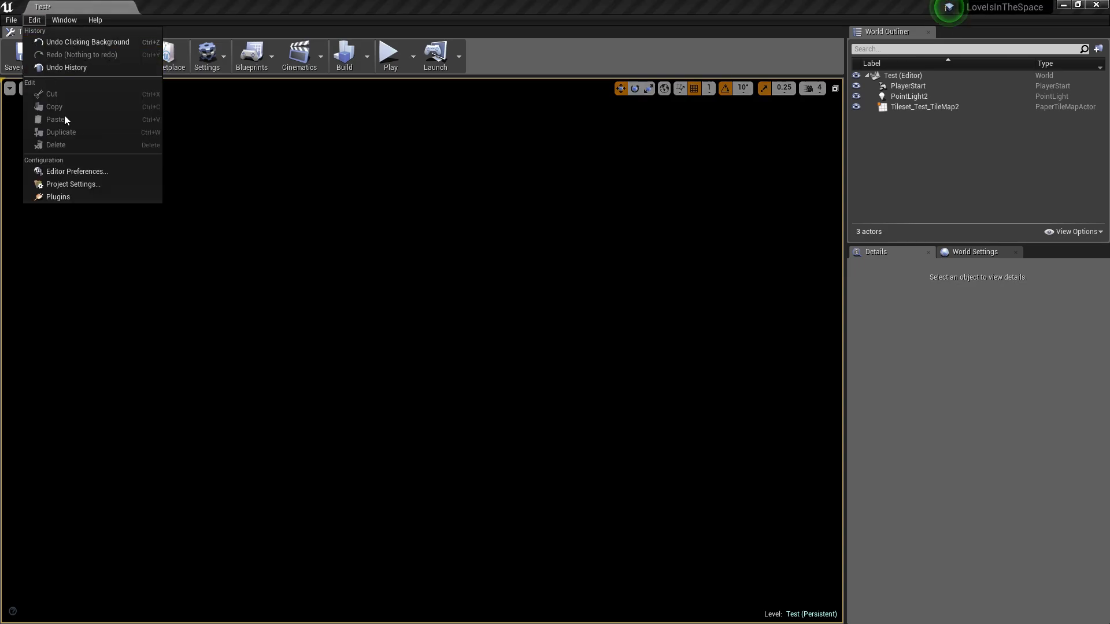
Browse Project Settings > Rendering down to Default Settings, where Bloom, Auto Exposure and Motion Blur are off.
left_click(72, 184)
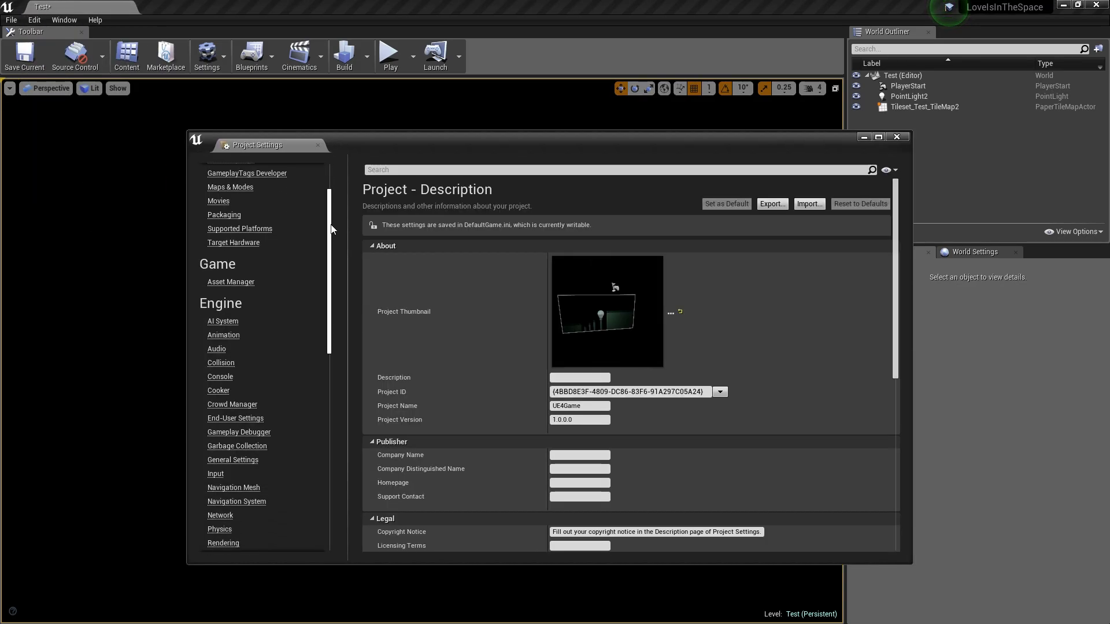
scroll("down", 3)
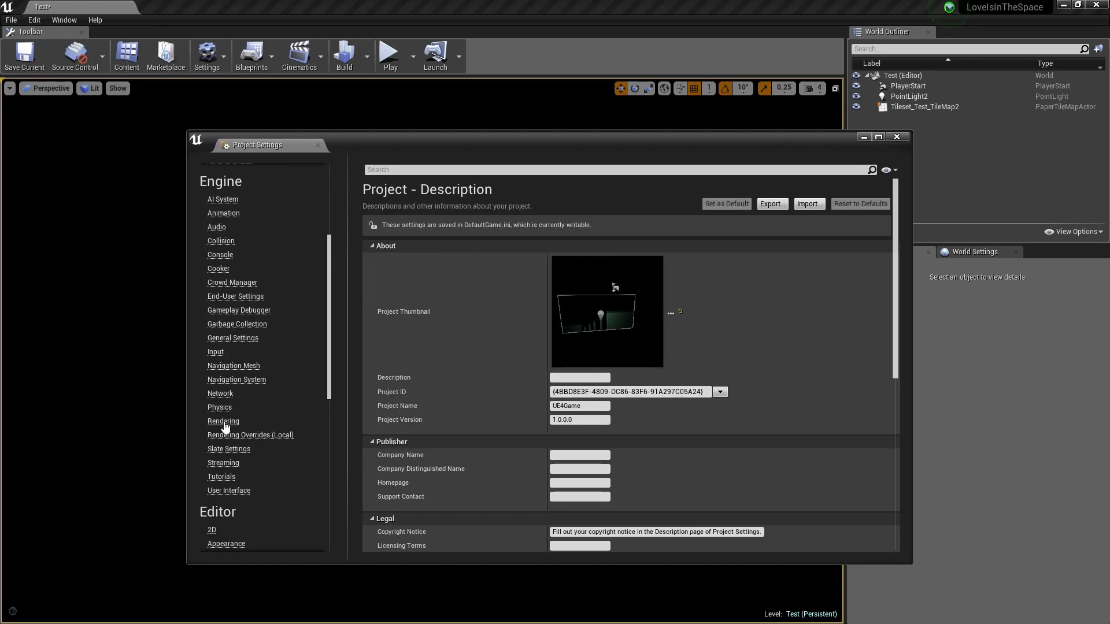
left_click(222, 420)
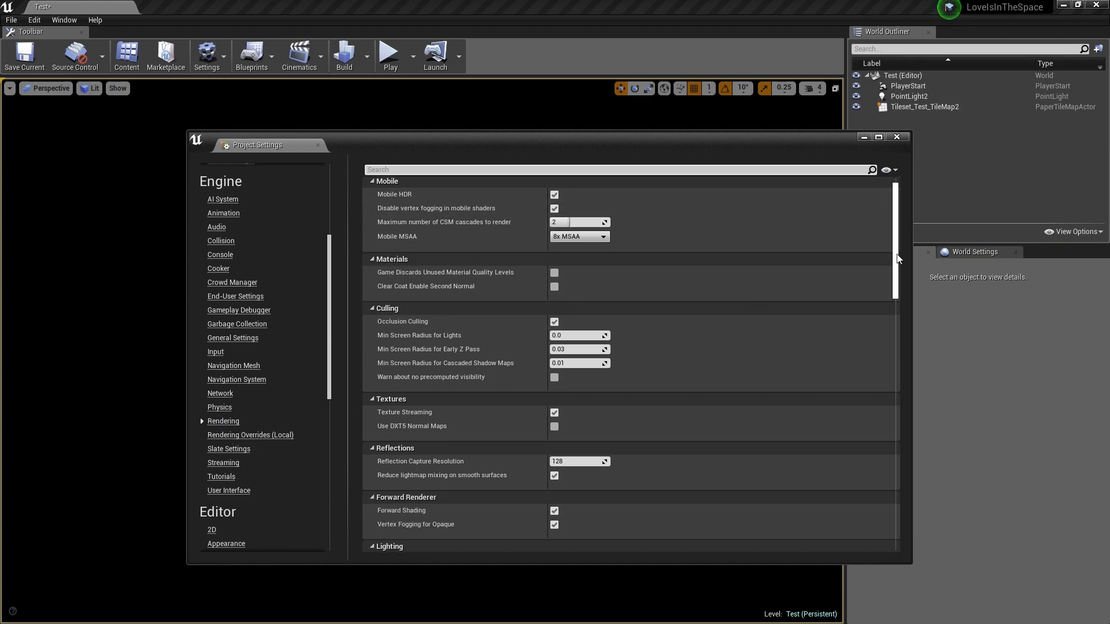
scroll("down", 3)
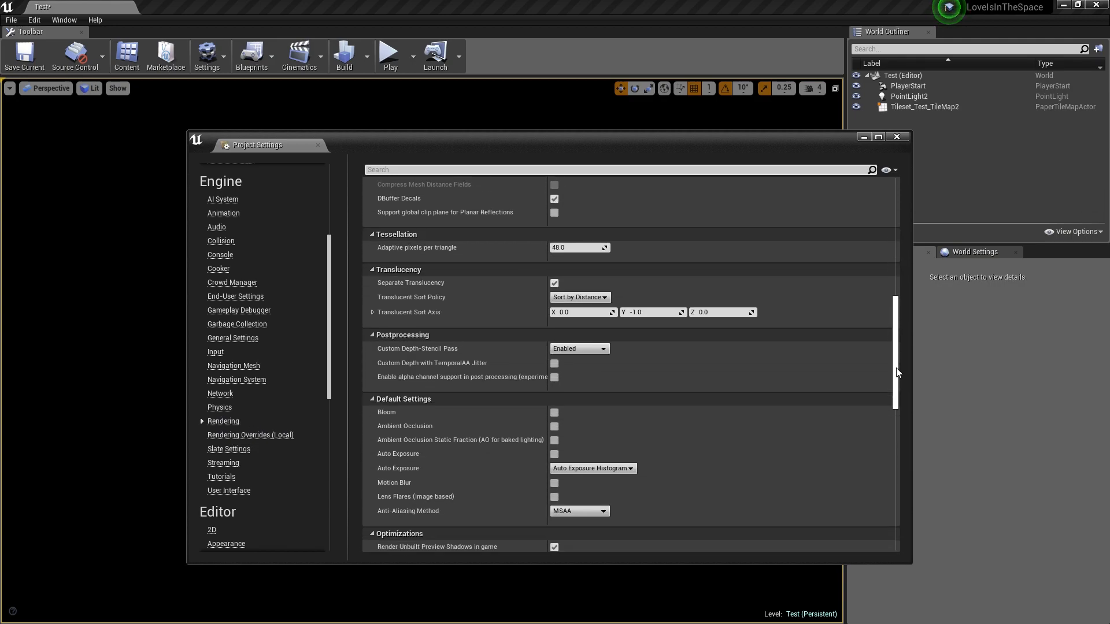
scroll("down", 3)
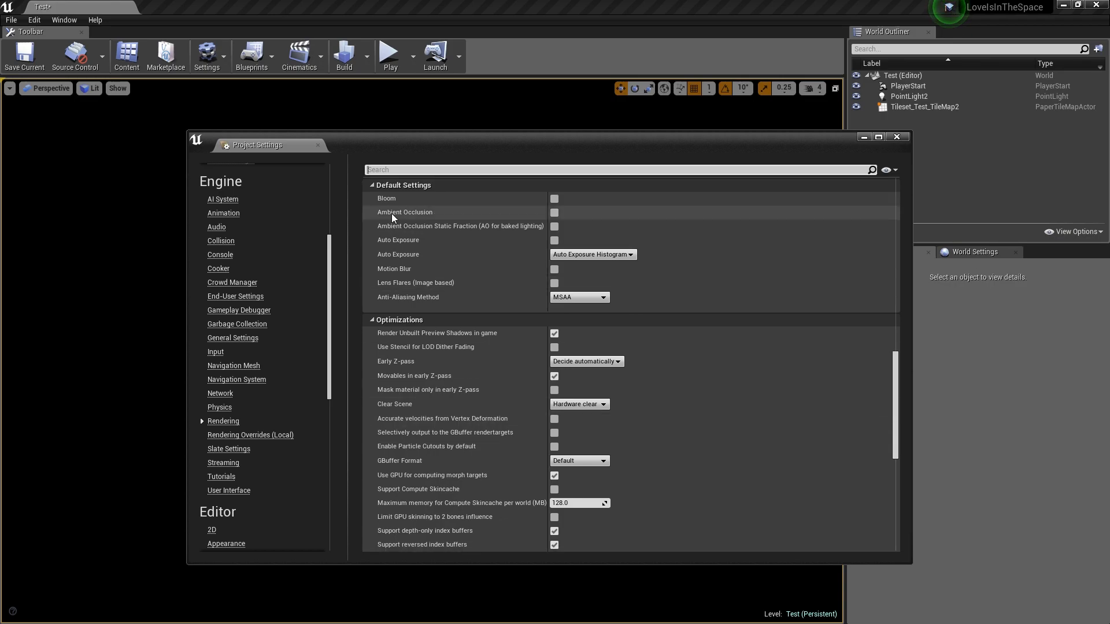
mouse_move(405, 211)
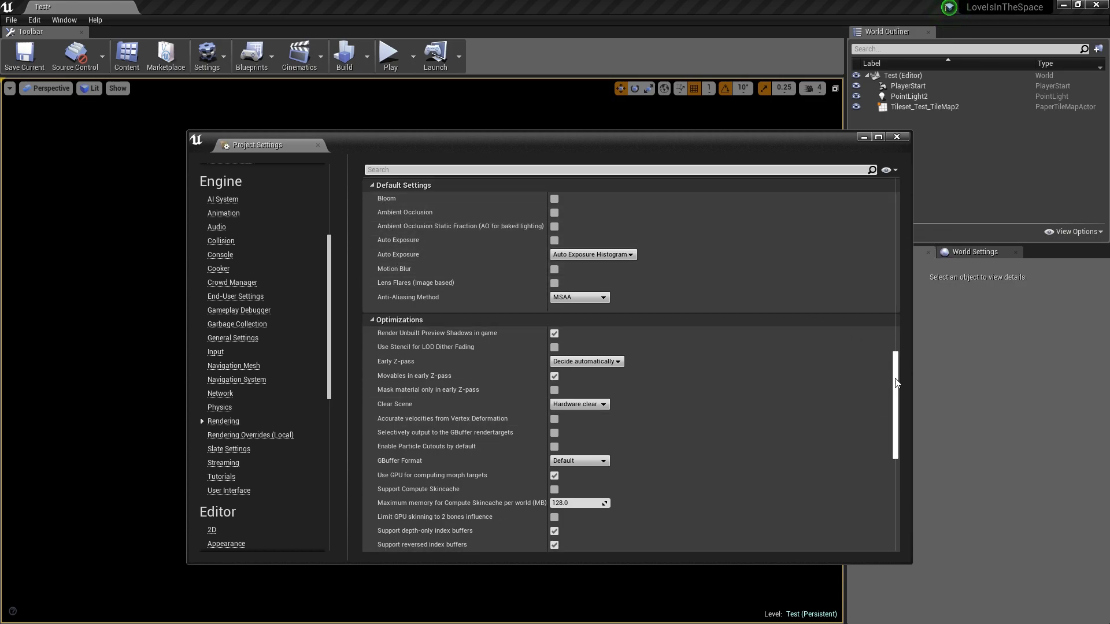
scroll("down", 3)
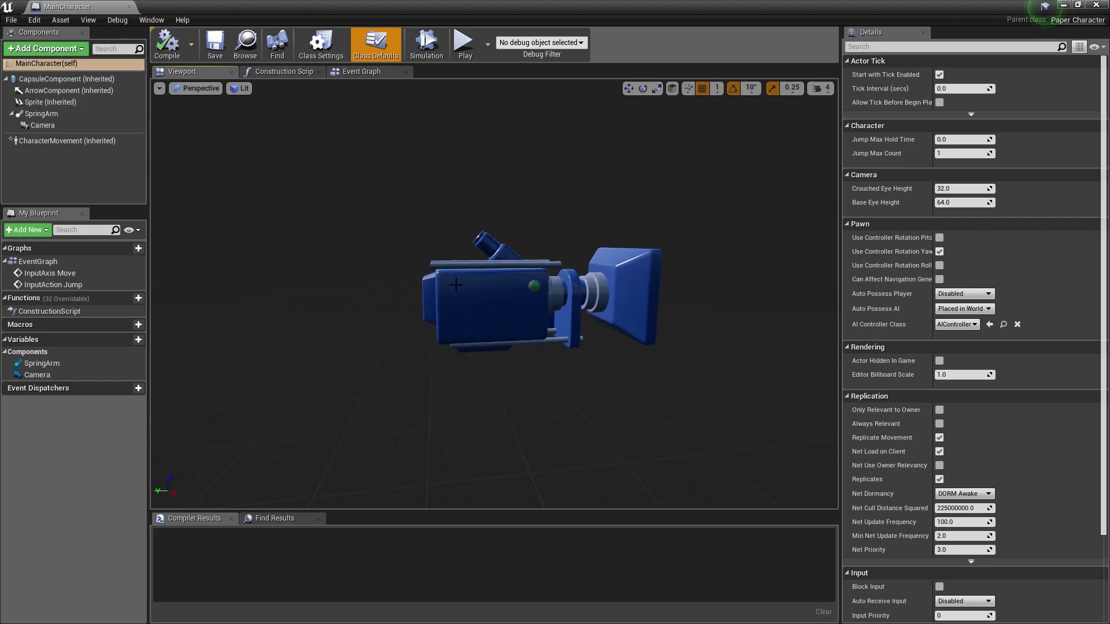
Review the Camera component's Orthographic projection settings and play the level through it.
left_click(42, 125)
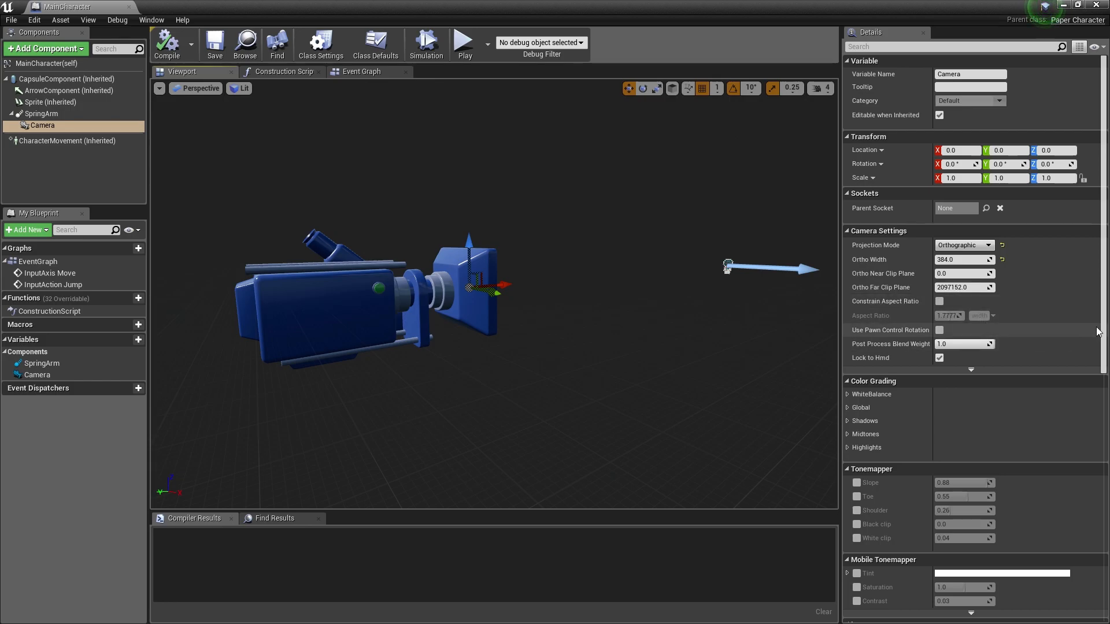
scroll("down", 3)
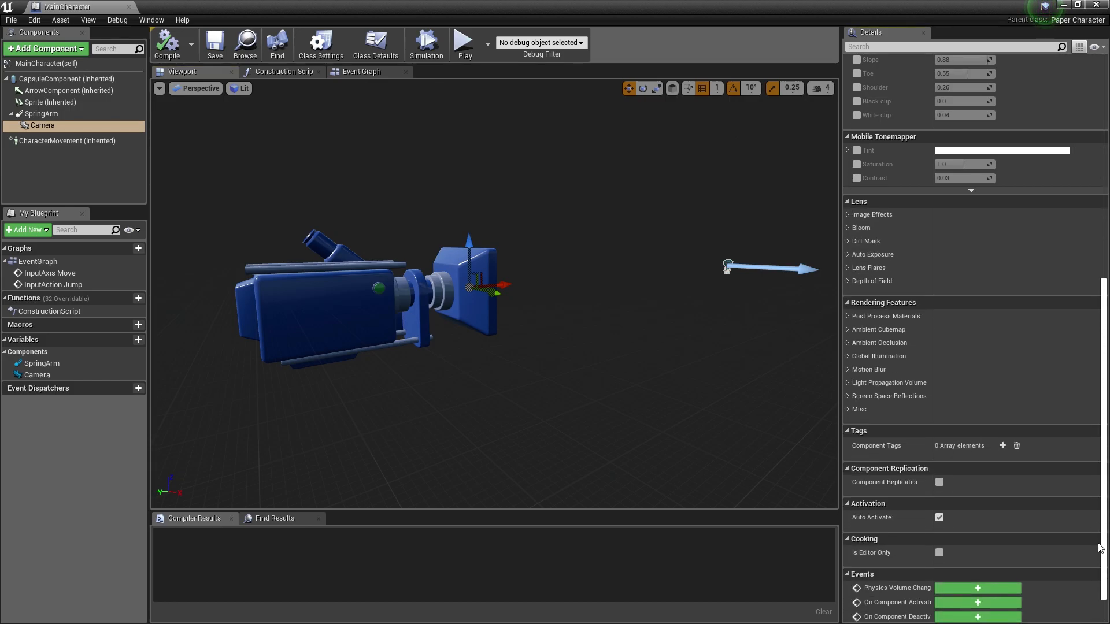
scroll("down", 3)
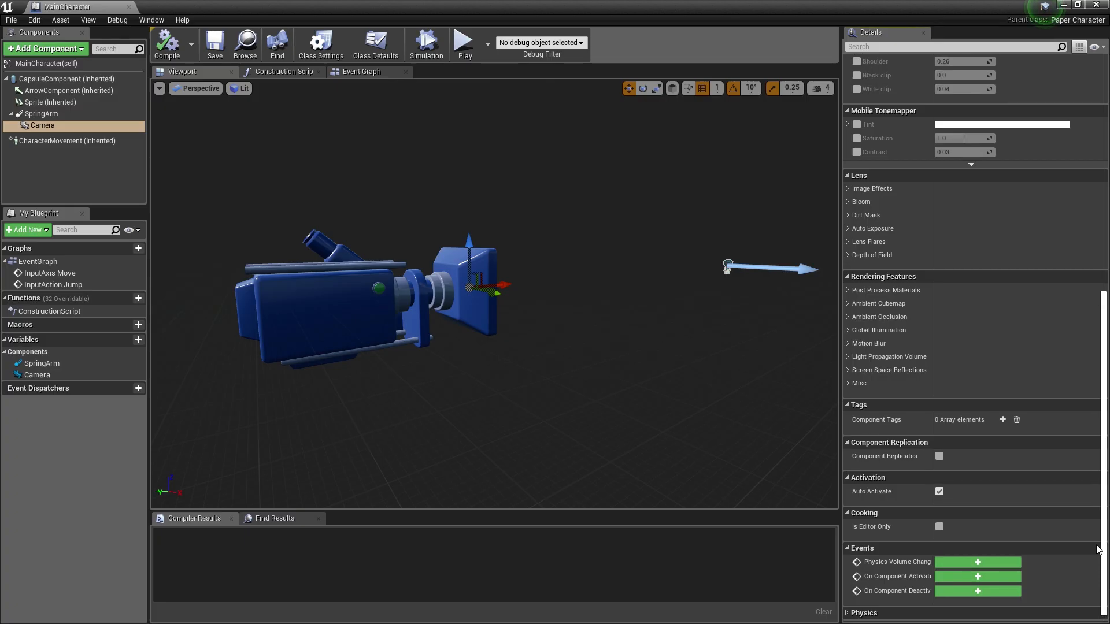
left_click(464, 40)
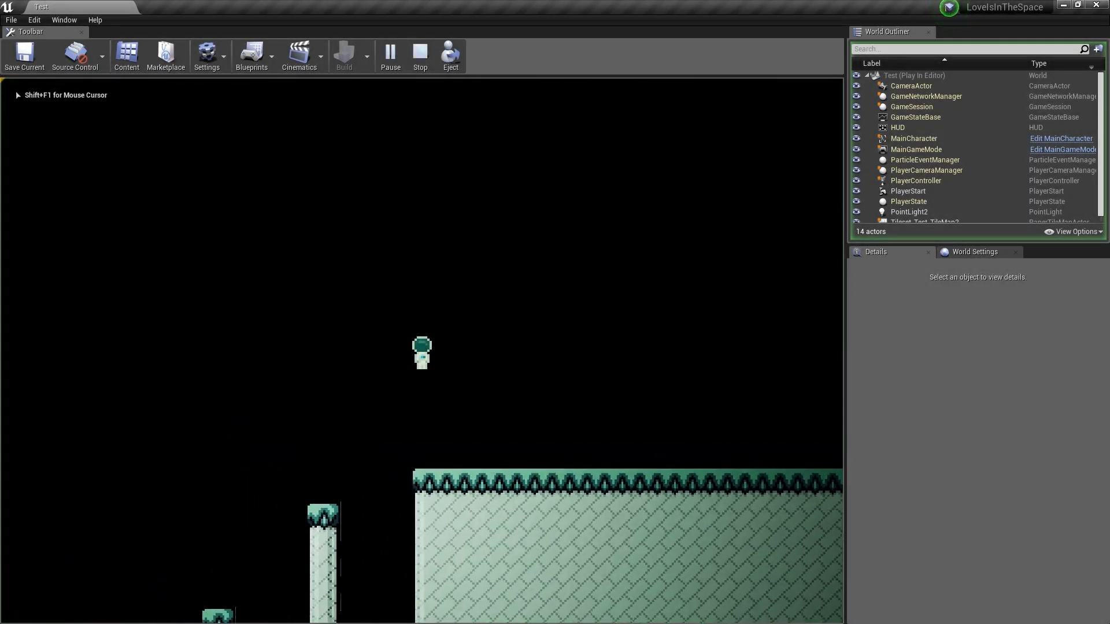